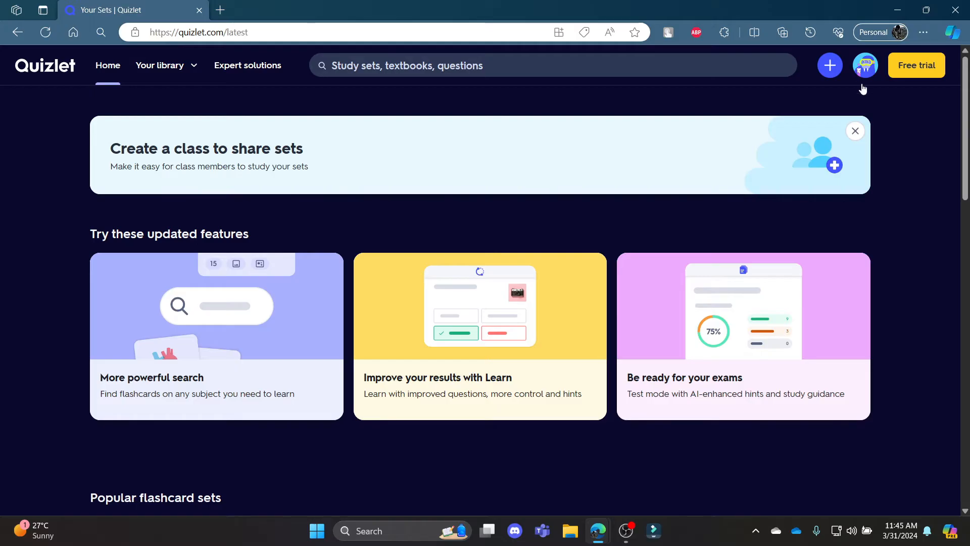
Open account Settings from the profile avatar menu
{"action": "left_click", "coordinate": [866, 65]}
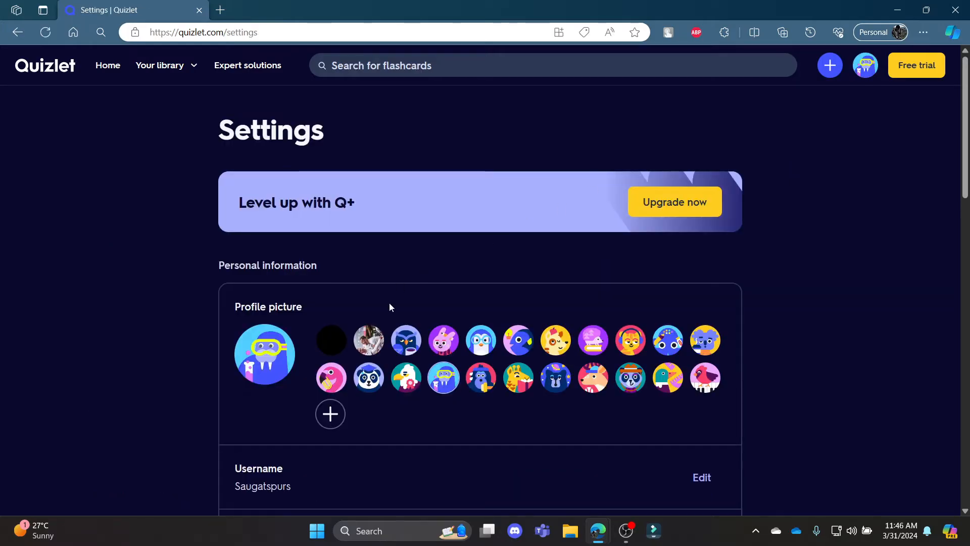
Change the Language setting under Appearance from English (UK) to English (USA)
{"action": "scroll", "scroll_direction": "down", "scroll_amount": 3}
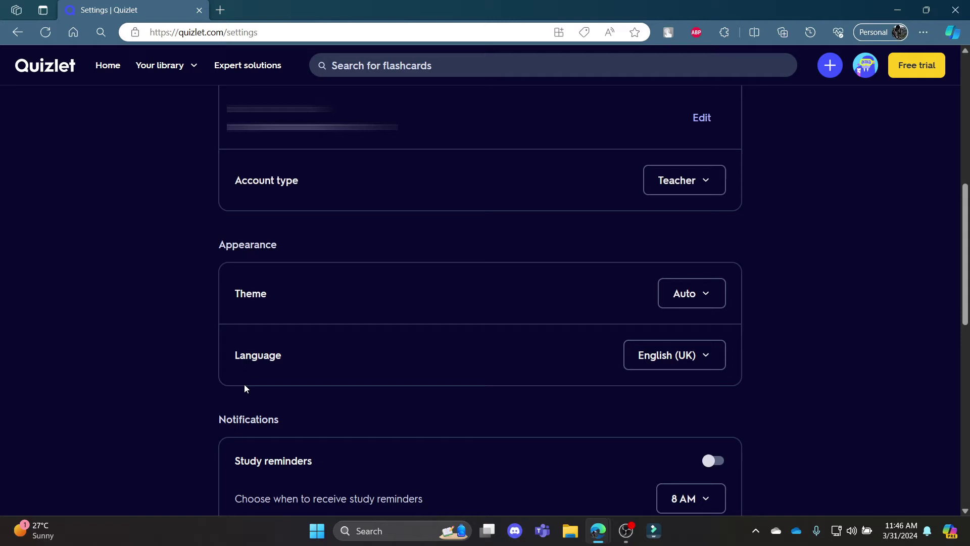
{"action": "left_click", "coordinate": [674, 354]}
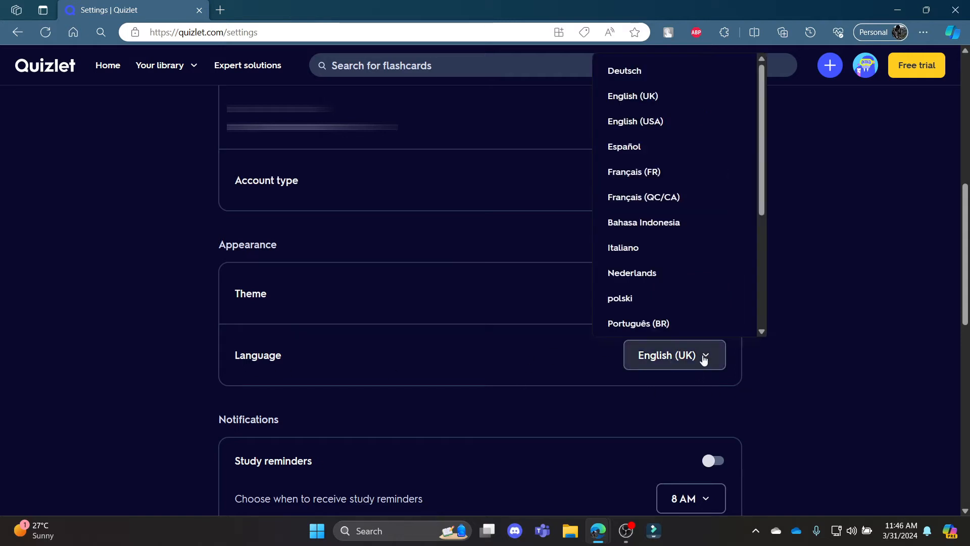
{"action": "mouse_move", "coordinate": [683, 140]}
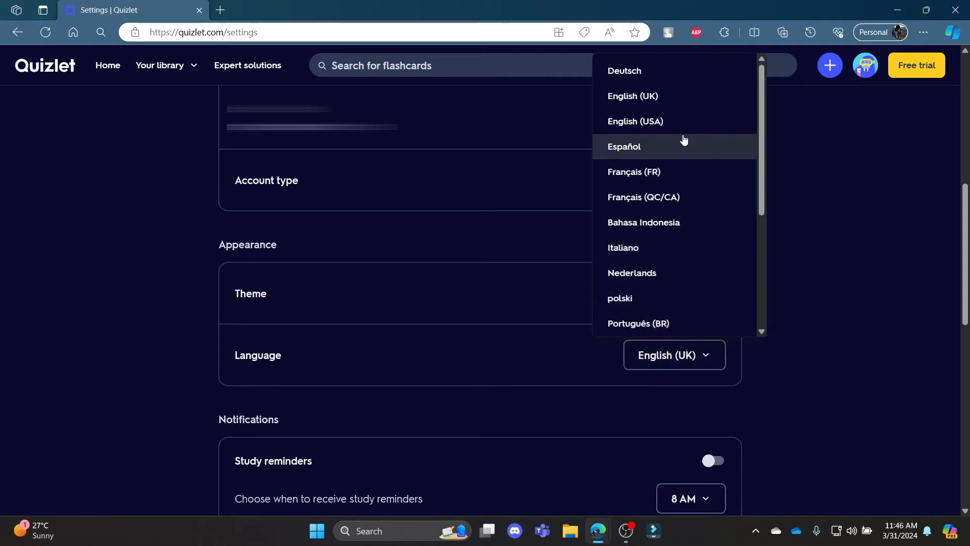
{"action": "mouse_move", "coordinate": [674, 222]}
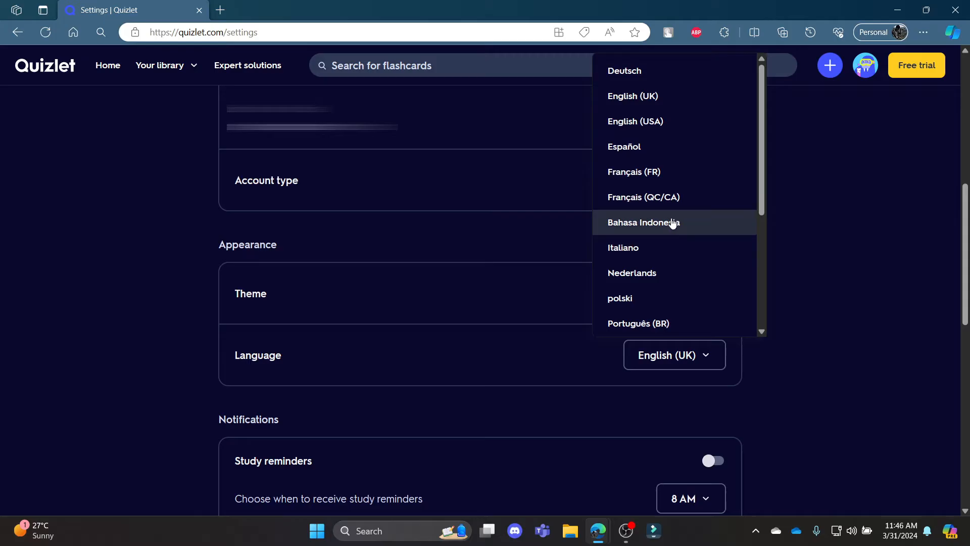
{"action": "mouse_move", "coordinate": [687, 276]}
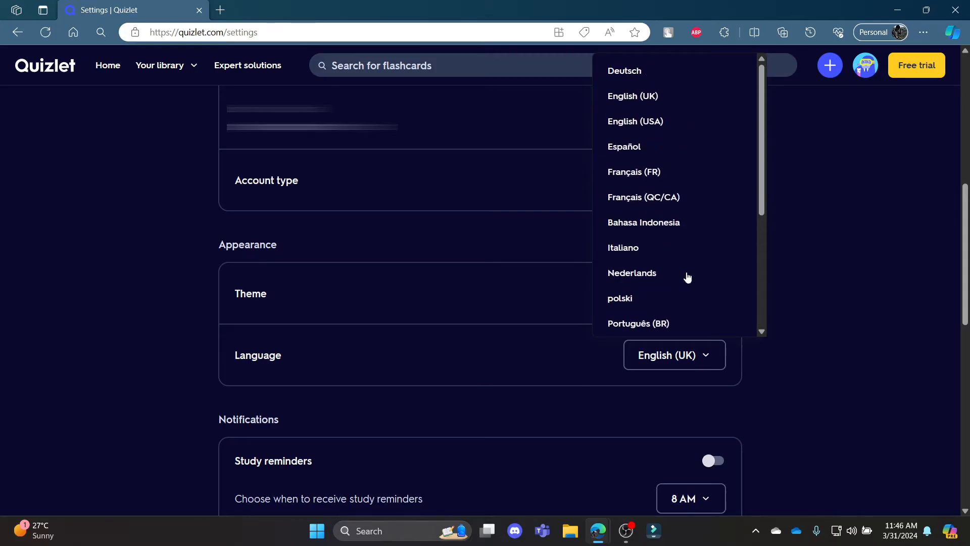
{"action": "mouse_move", "coordinate": [667, 154]}
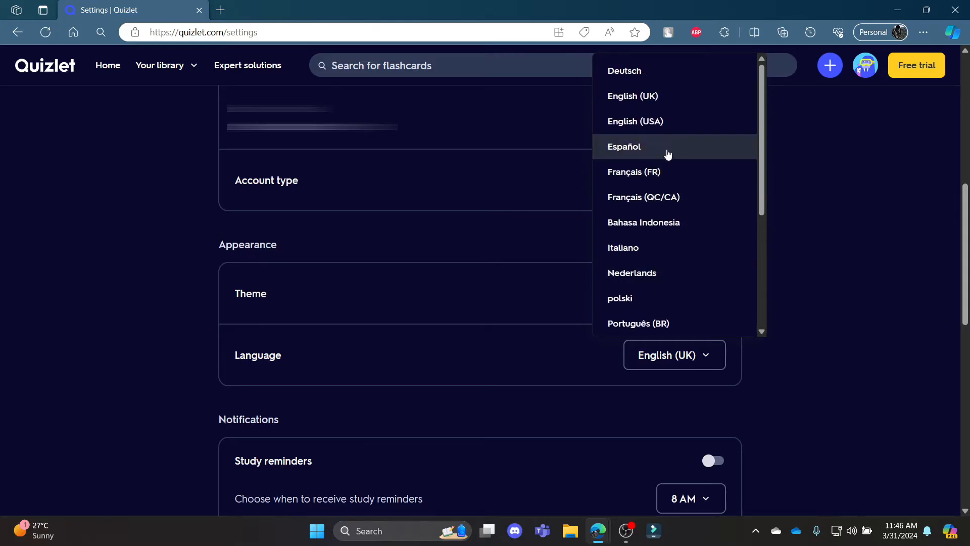
{"action": "left_click", "coordinate": [635, 121]}
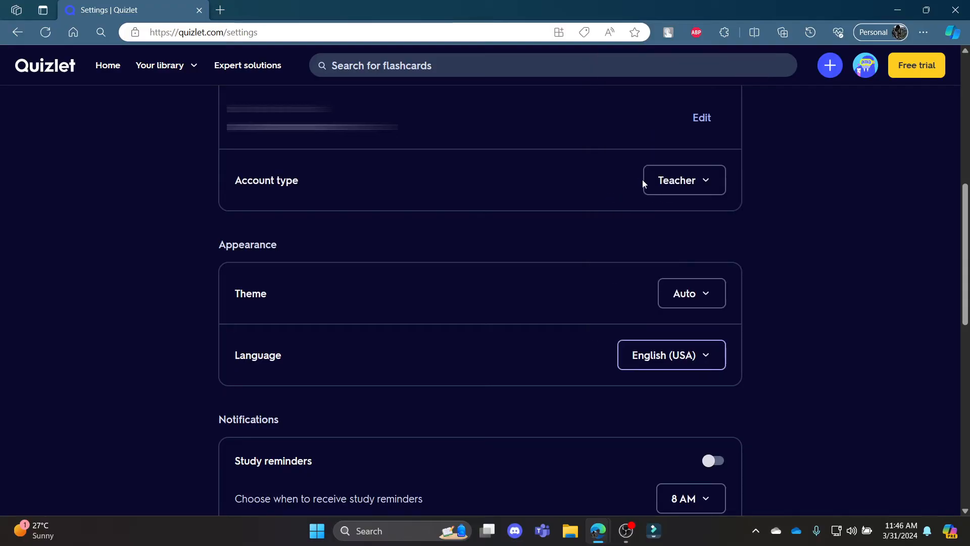
Leave Settings and go back to the Quizlet home page
{"action": "scroll", "scroll_direction": "up", "scroll_amount": 3}
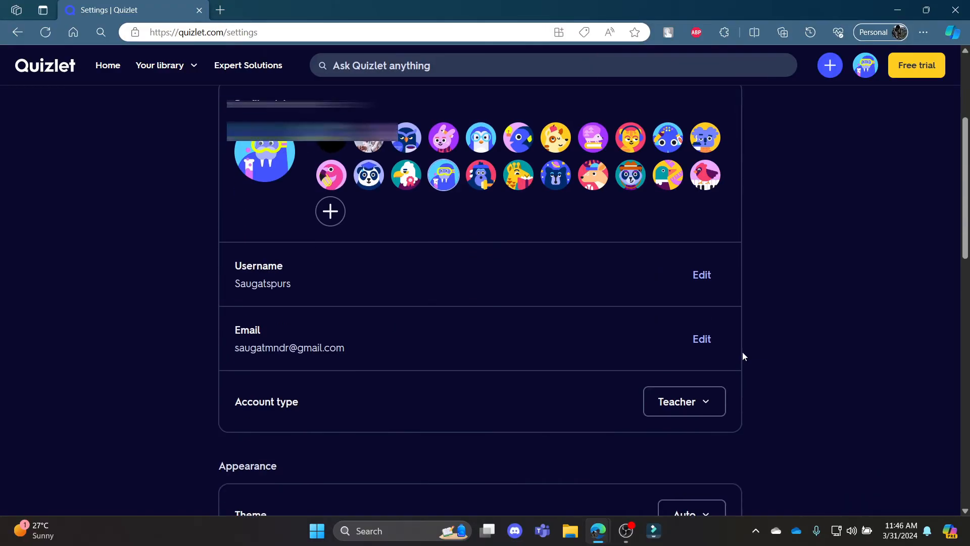
{"action": "scroll", "scroll_direction": "down", "scroll_amount": 3}
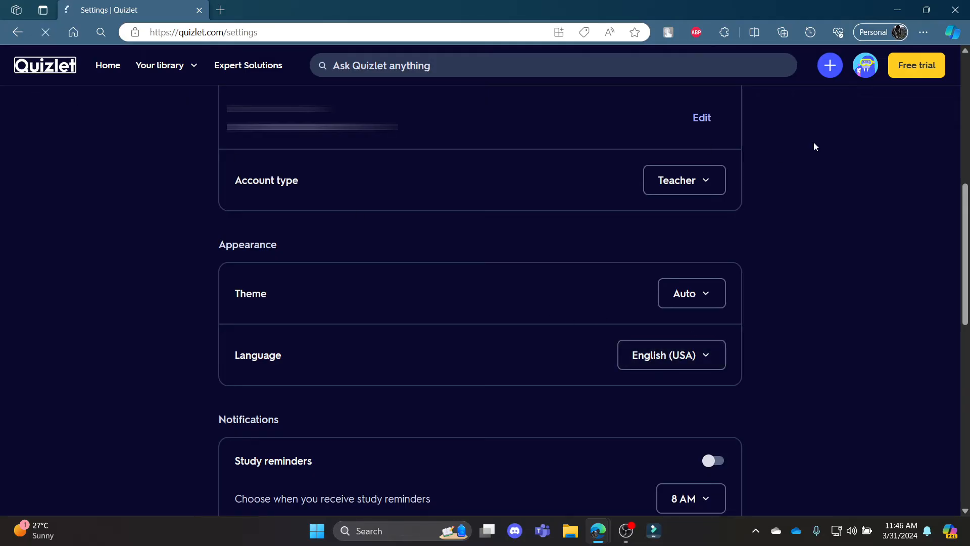
{"action": "left_click", "coordinate": [107, 65]}
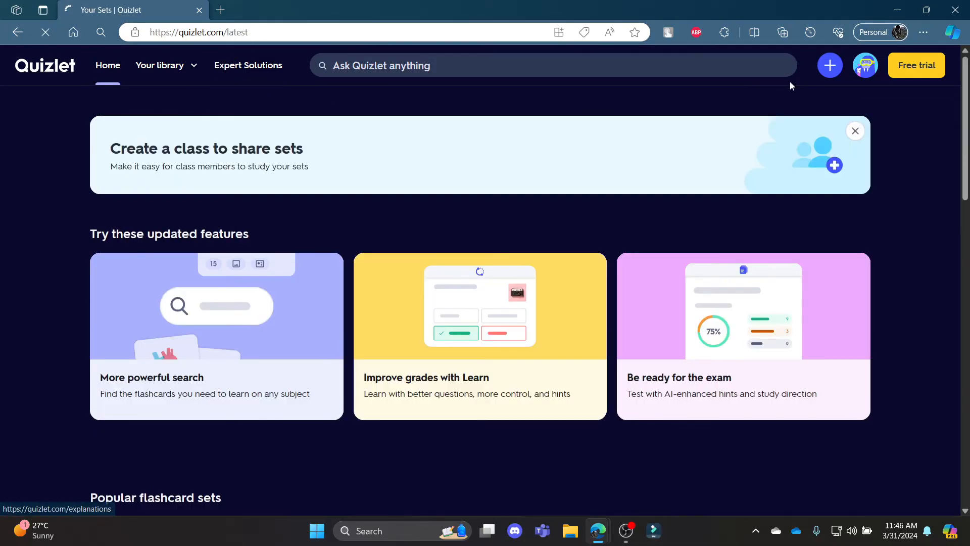
Reopen Settings and confirm the Language dropdown still shows English (USA)
{"action": "left_click", "coordinate": [865, 65]}
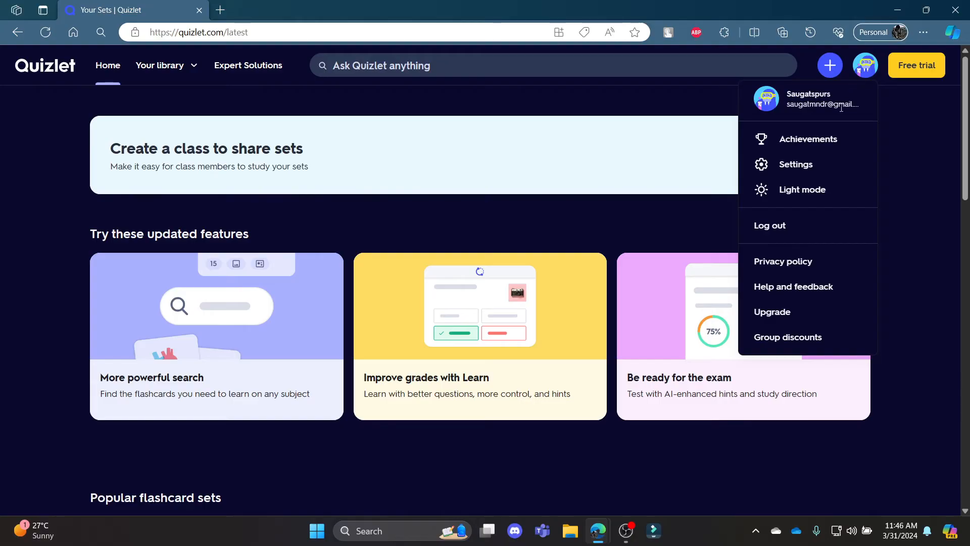
{"action": "left_click", "coordinate": [796, 164]}
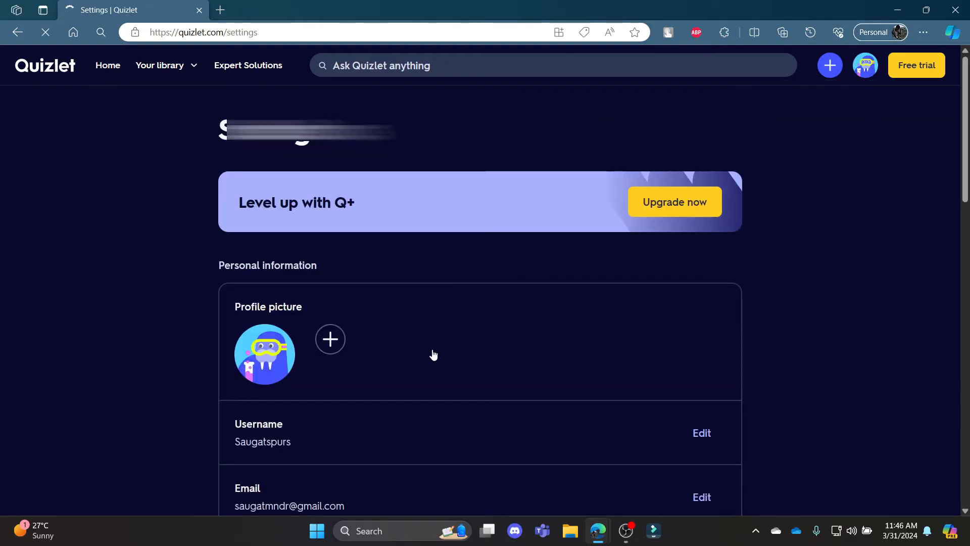
{"action": "scroll", "scroll_direction": "down", "scroll_amount": 3}
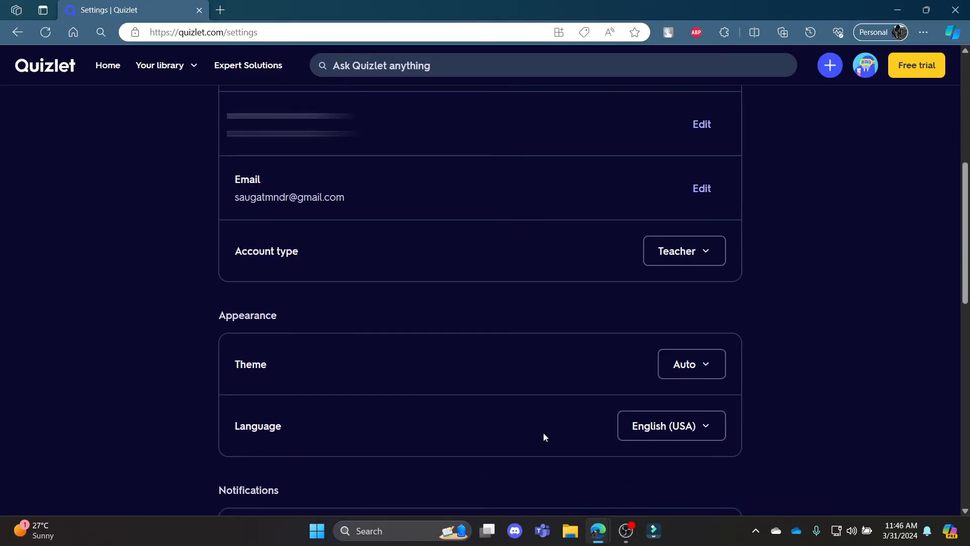
{"action": "left_click", "coordinate": [670, 425]}
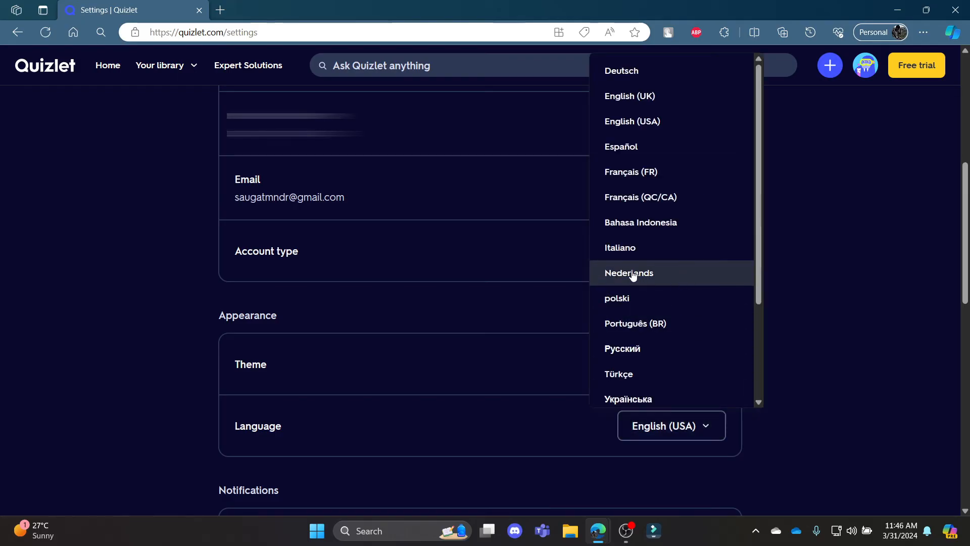
{"action": "scroll", "scroll_direction": "down", "scroll_amount": 3}
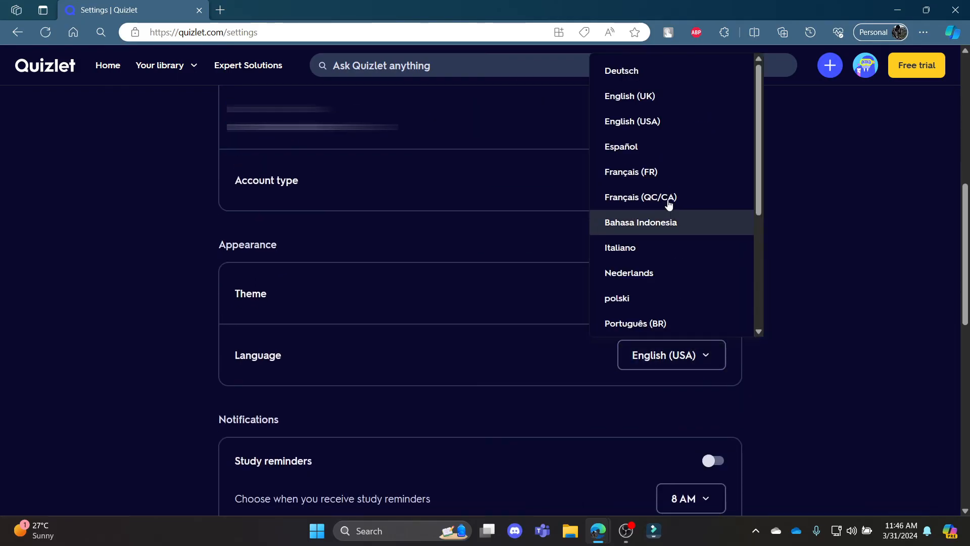
{"action": "mouse_move", "coordinate": [908, 5]}
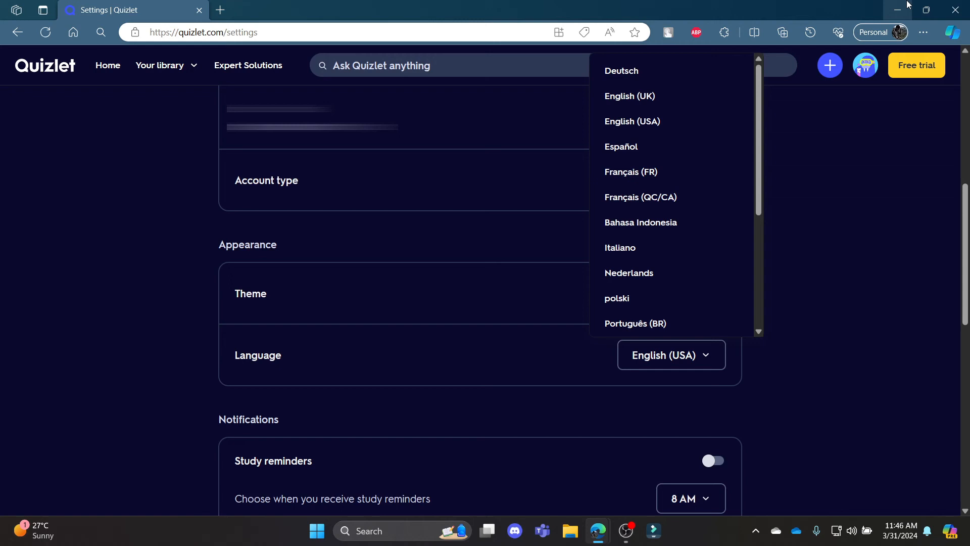
{"action": "mouse_move", "coordinate": [44, 65]}
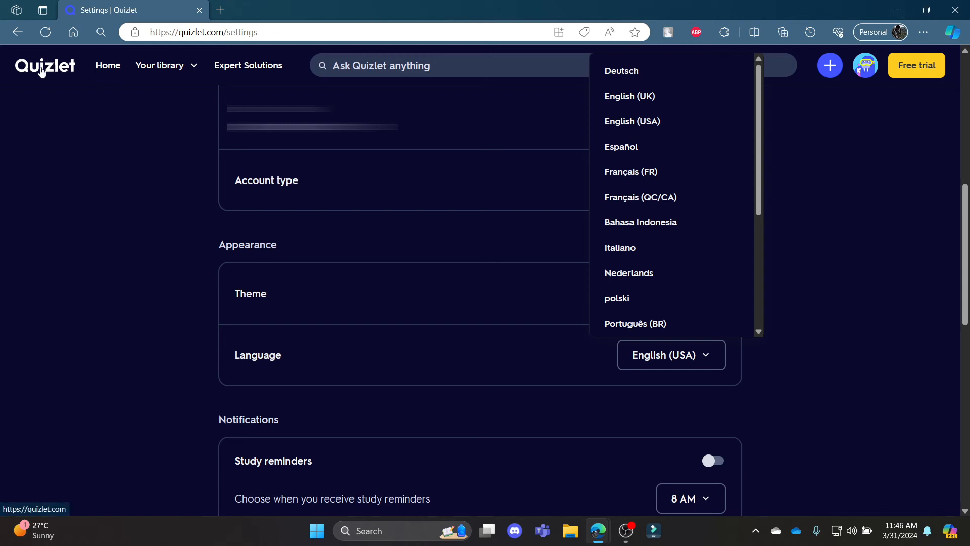
Confirm the home page footer lists English (USA), then return to the top
{"action": "left_click", "coordinate": [44, 65]}
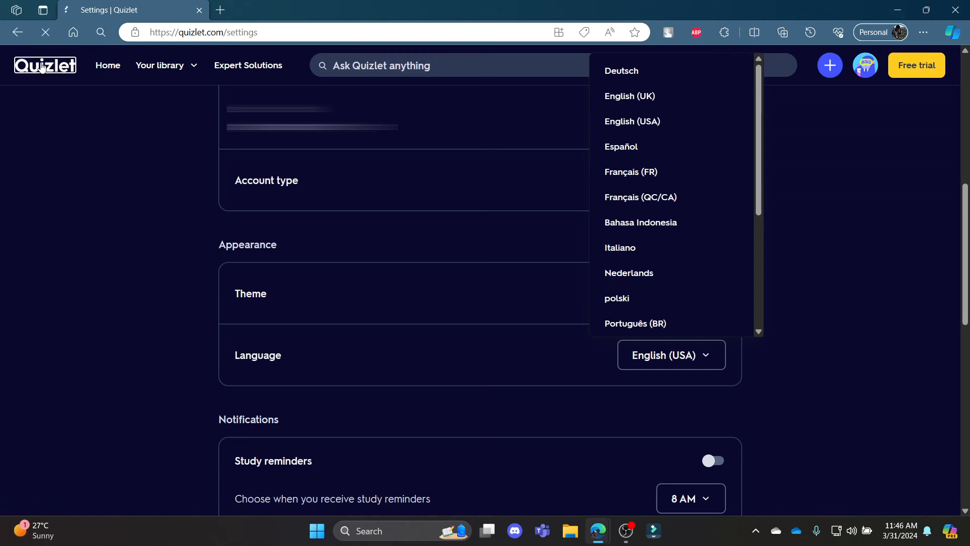
{"action": "left_click", "coordinate": [107, 65]}
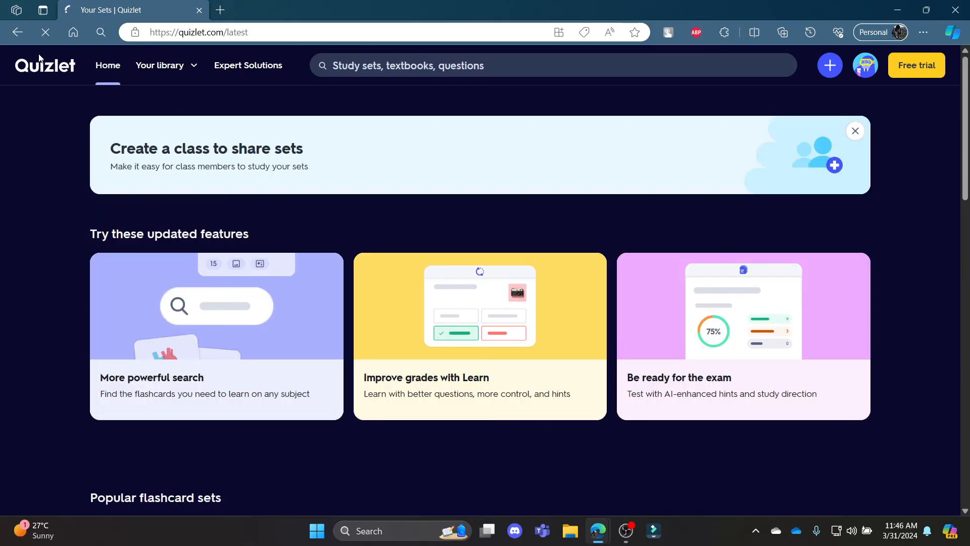
{"action": "scroll", "scroll_direction": "down", "scroll_amount": 3}
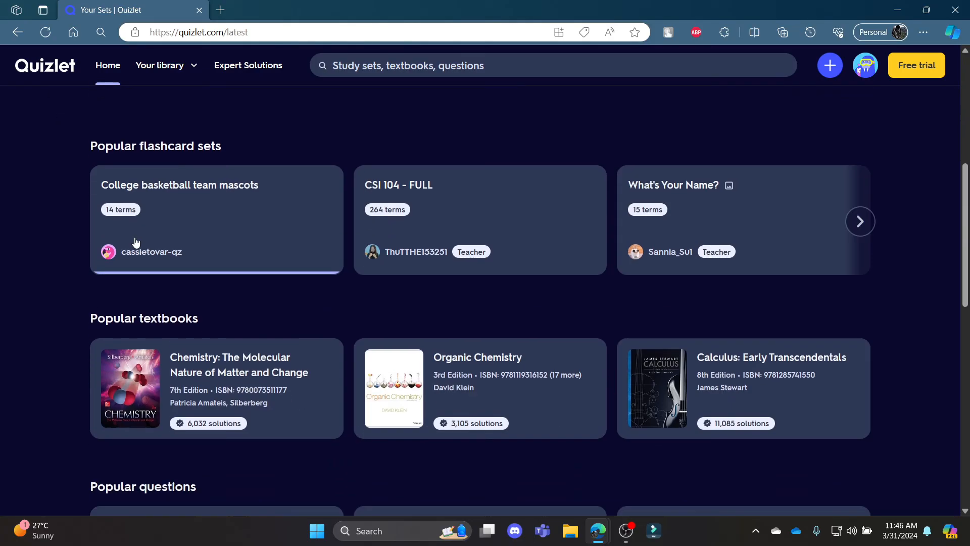
{"action": "scroll", "scroll_direction": "down", "scroll_amount": 3}
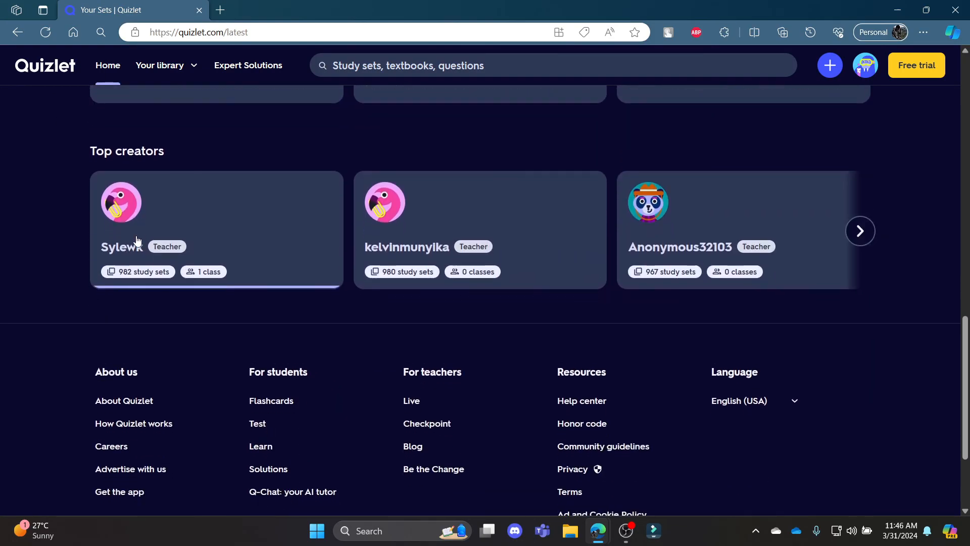
{"action": "scroll", "scroll_direction": "down", "scroll_amount": 3}
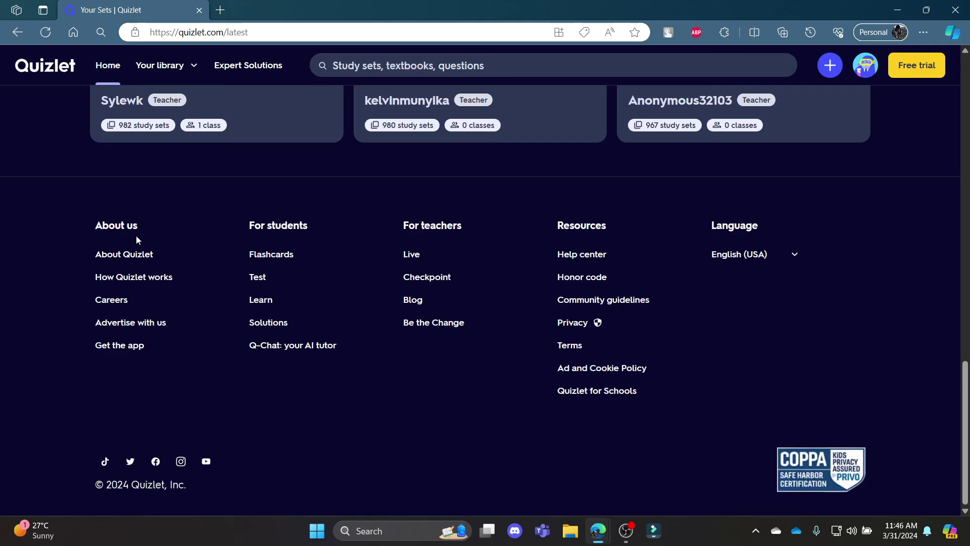
{"action": "scroll", "scroll_direction": "up", "scroll_amount": 3}
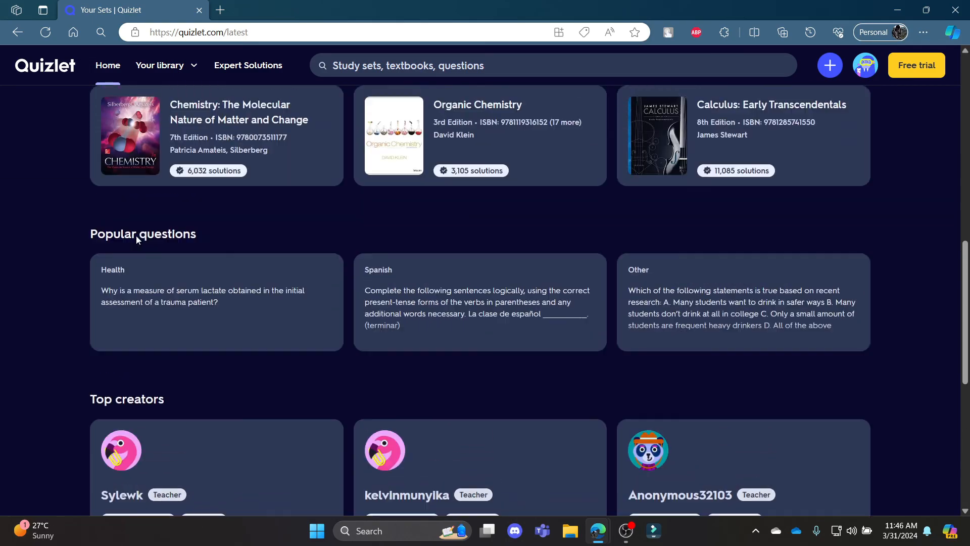
{"action": "scroll", "scroll_direction": "up", "scroll_amount": 3}
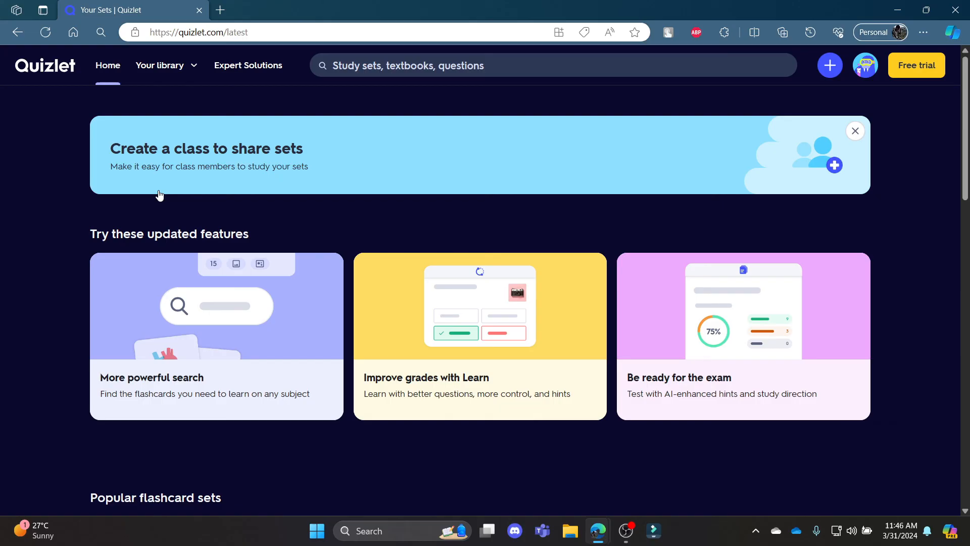
{"action": "mouse_move", "coordinate": [286, 218]}
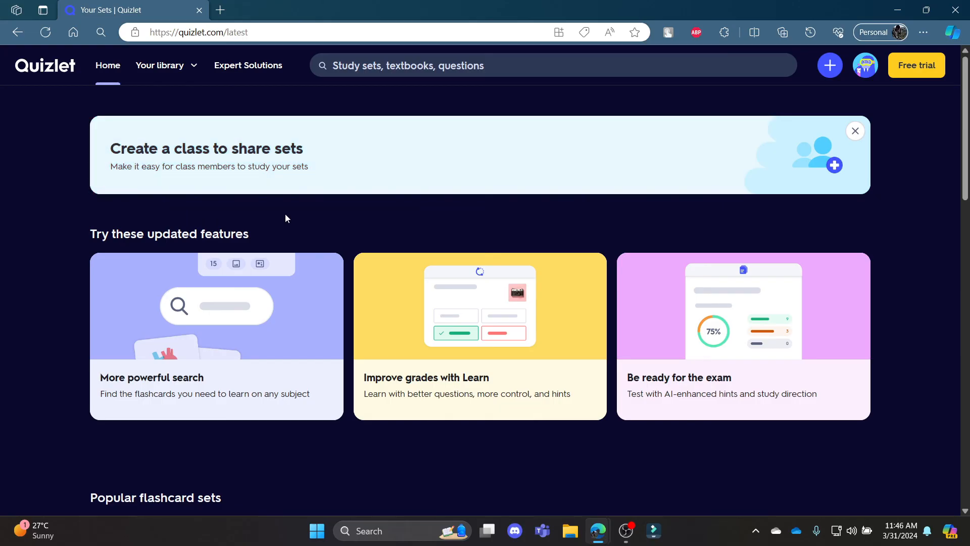